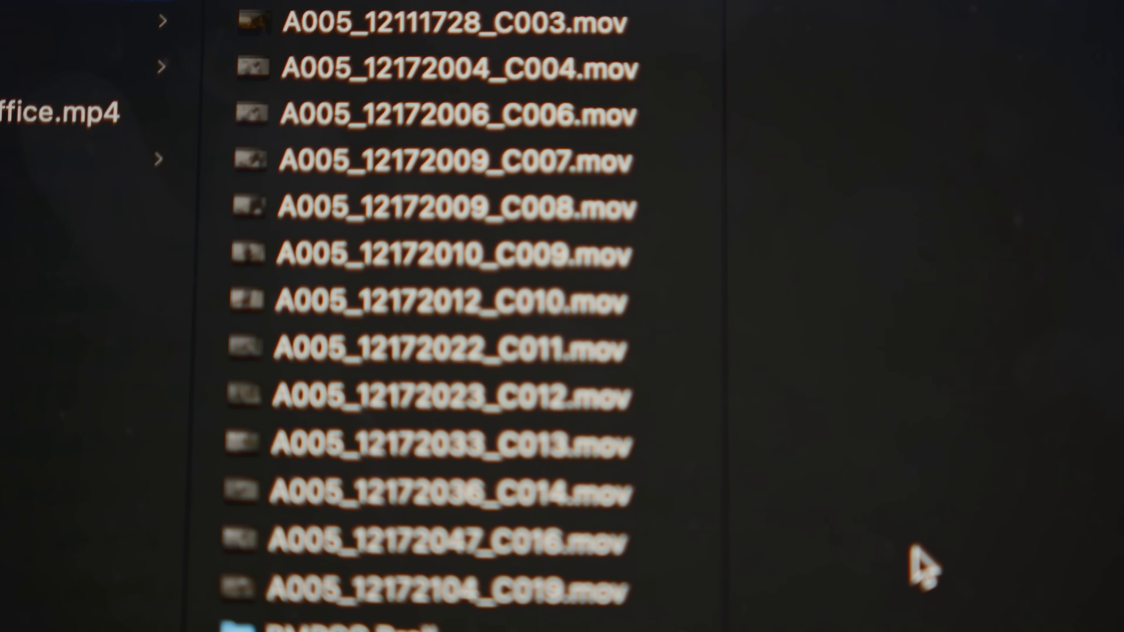
Search YouTube for 'Why I left Buzzfeed' and bring up the matching results list
scroll("down", 3)
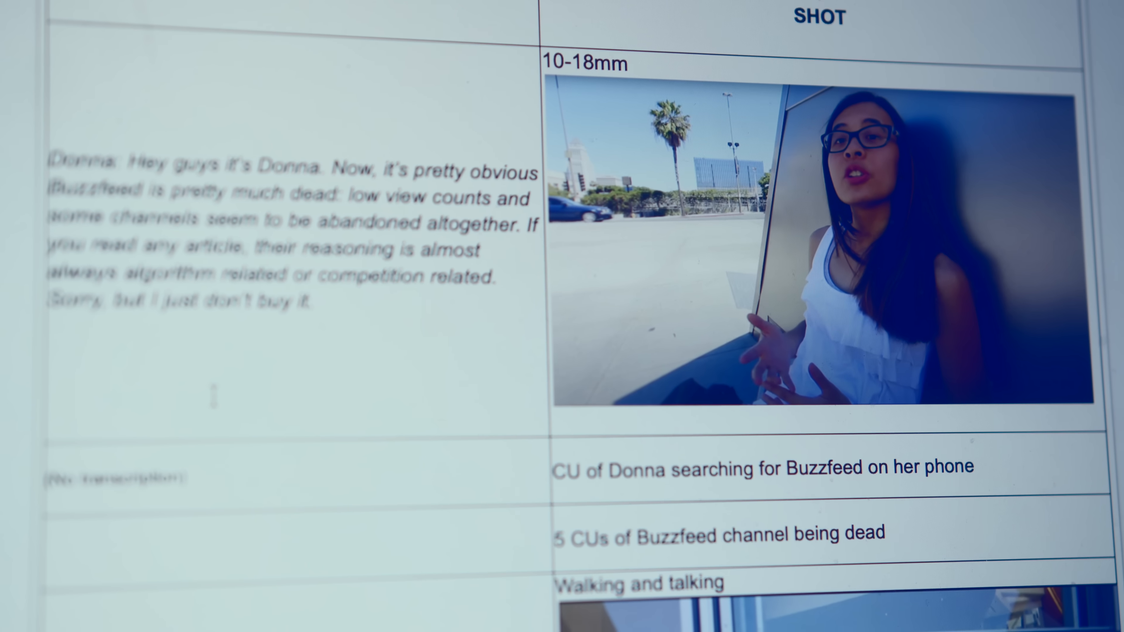
scroll("down", 3)
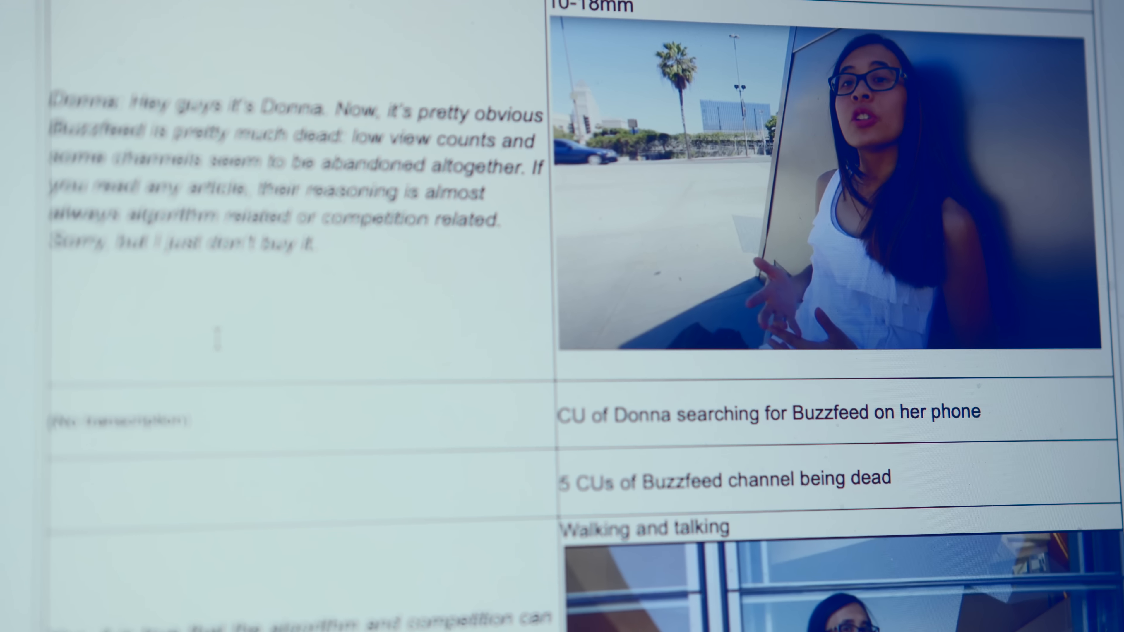
scroll("down", 3)
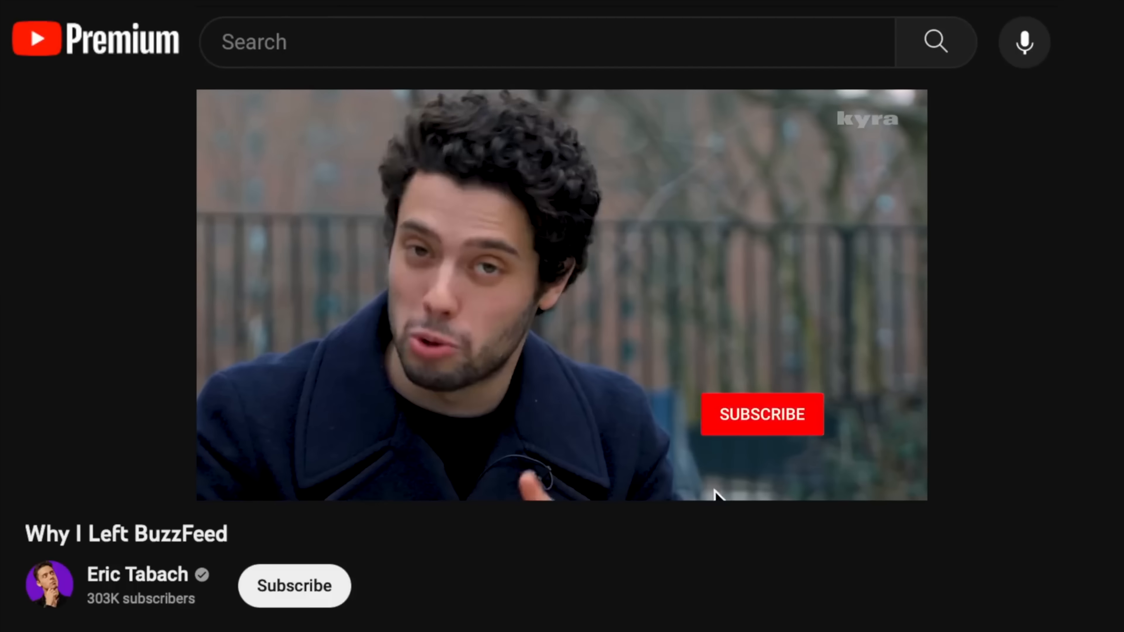
left_click(761, 415)
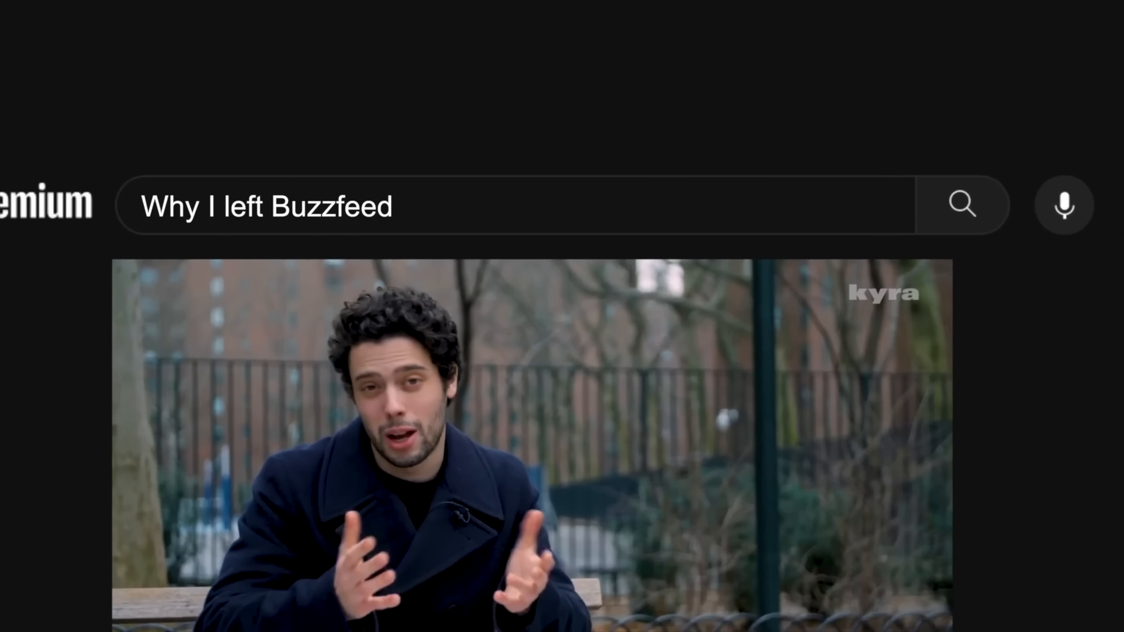
left_click(962, 205)
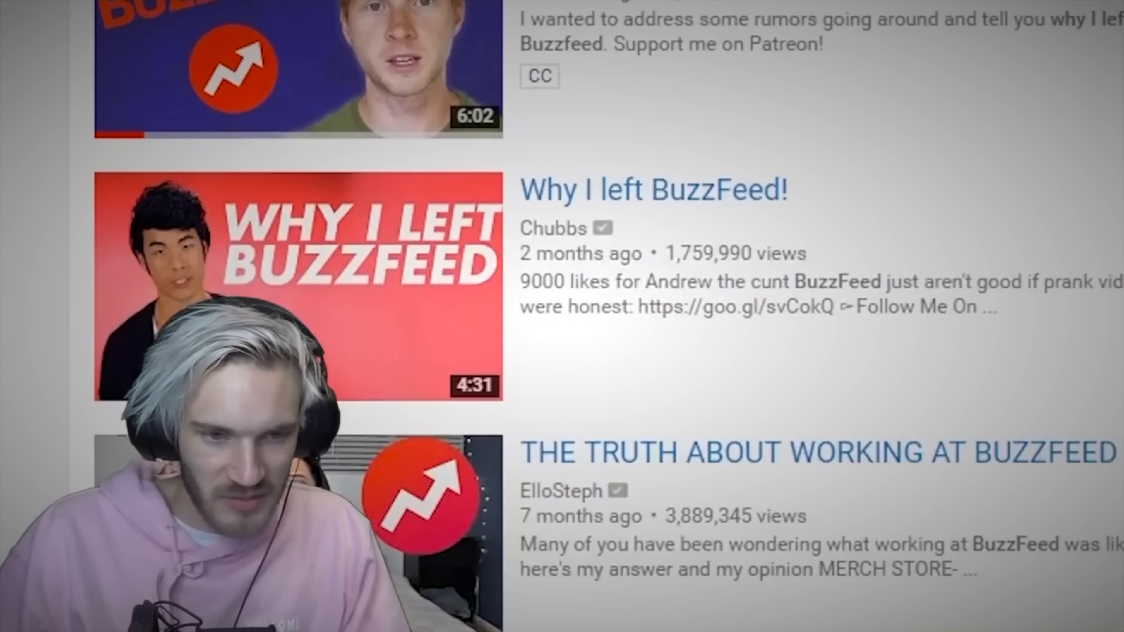